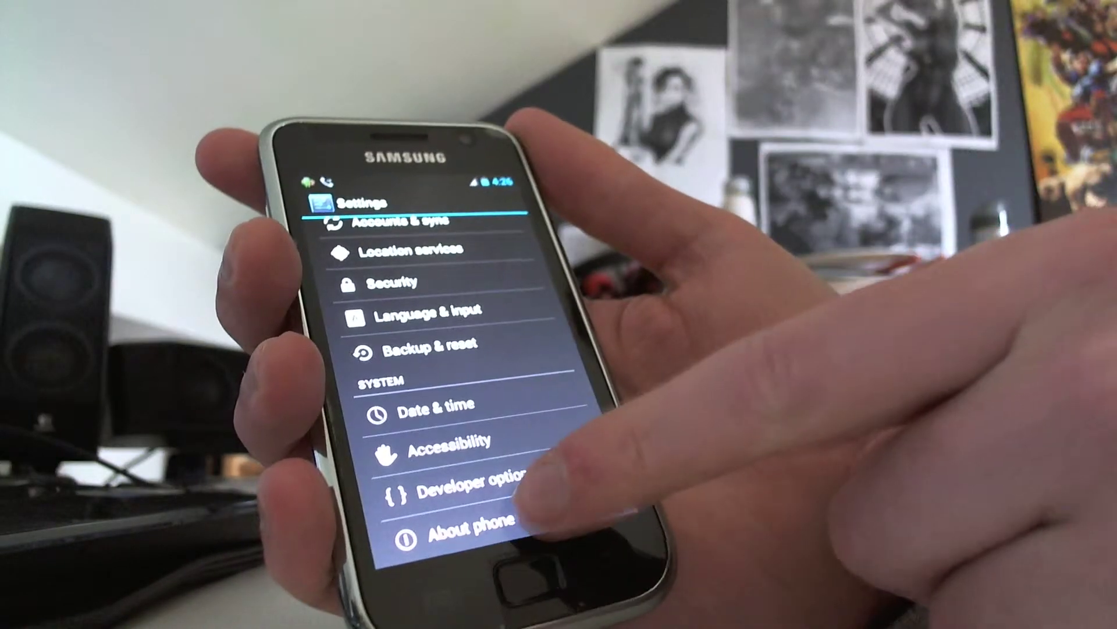
Step: Show the About phone screen listing model GT-I9000 and Android version 4.0.4
left_click(460, 532)
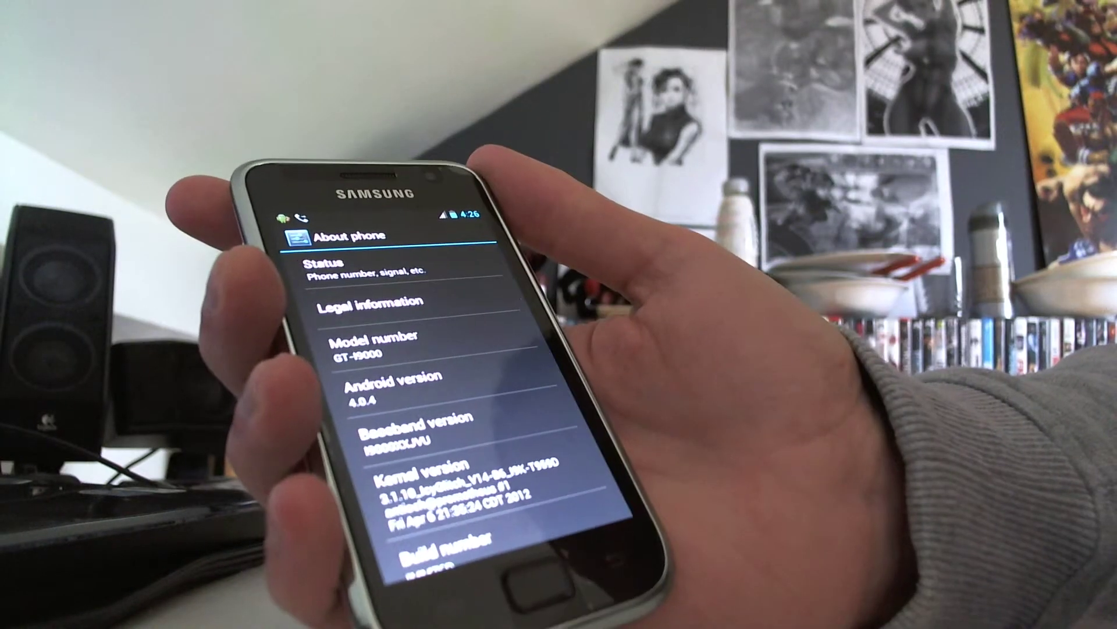